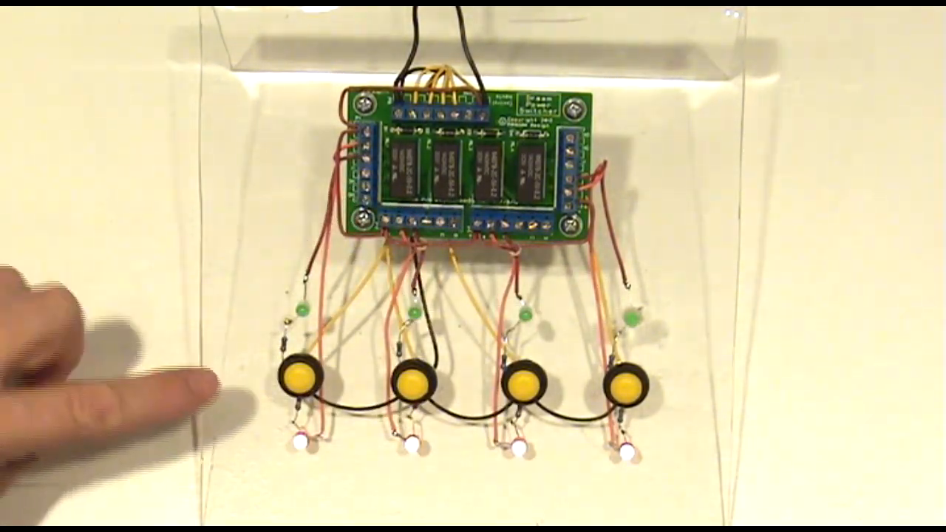
{"action": "left_click", "coordinate": [298, 381]}
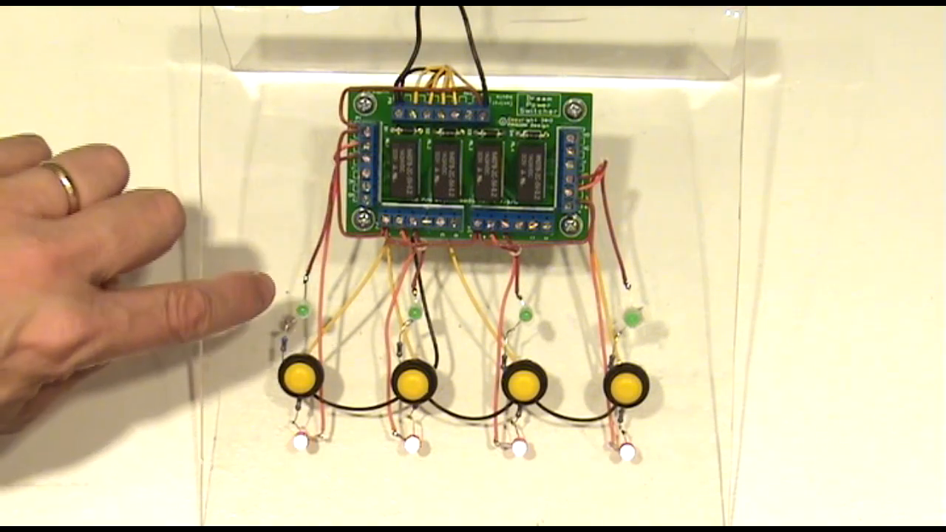
{"action": "mouse_move", "coordinate": [45, 355]}
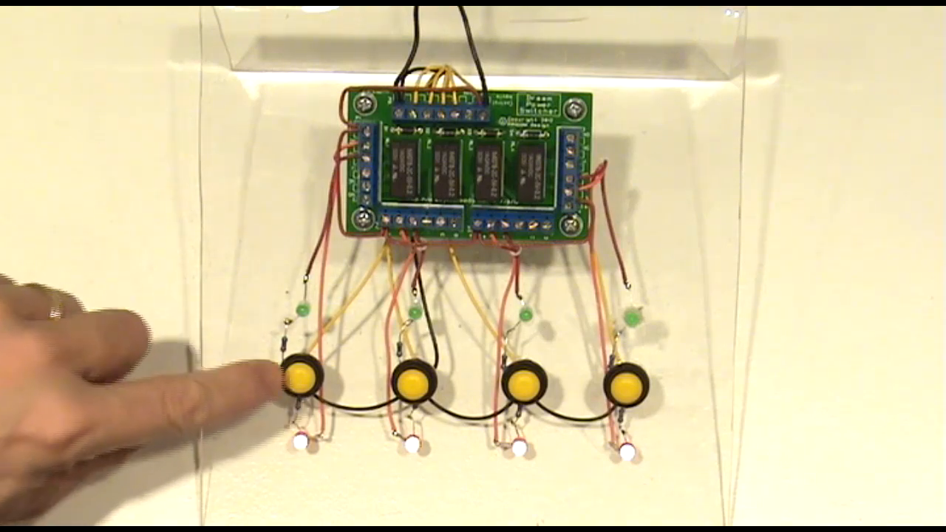
{"action": "left_click", "coordinate": [299, 382]}
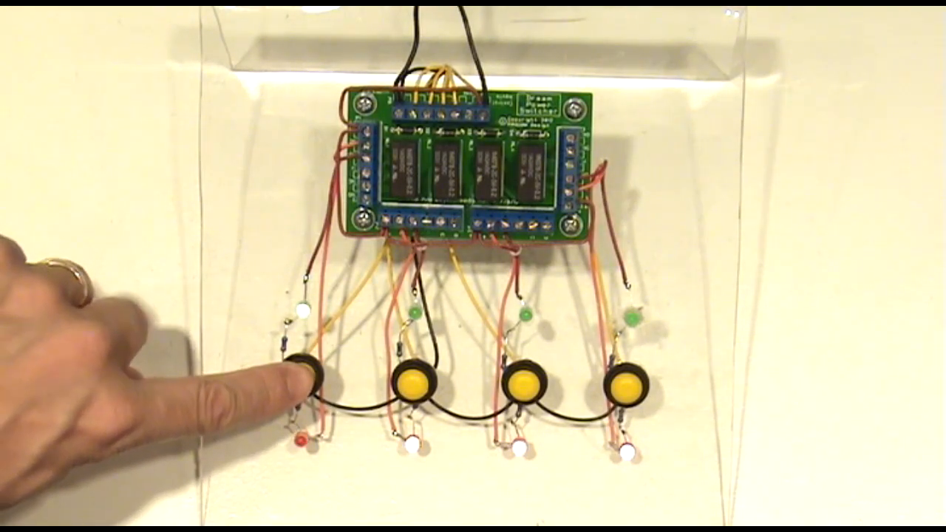